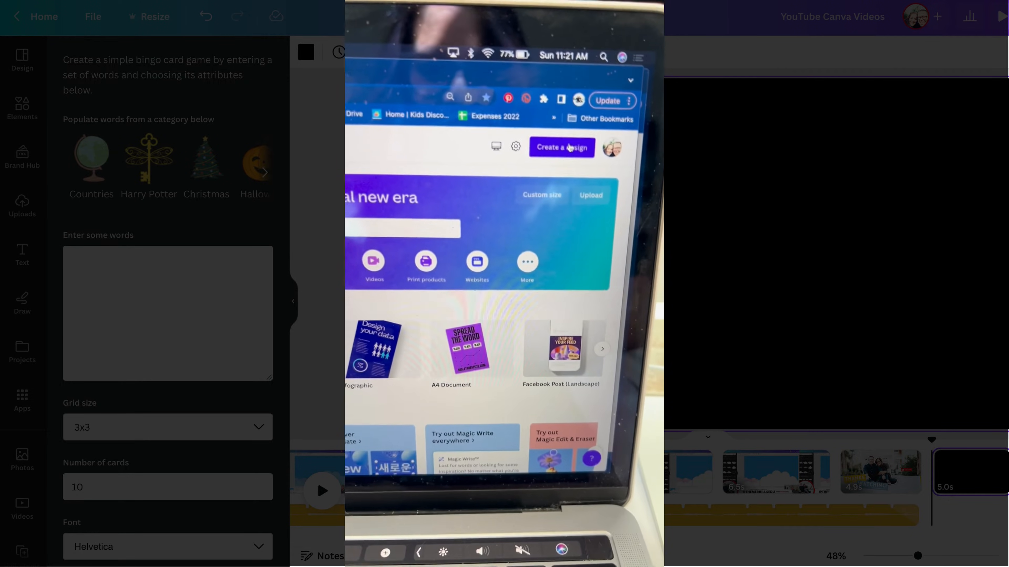
# Start a new Bingo Card design from the Create a design list.
pyautogui.click(561, 147)
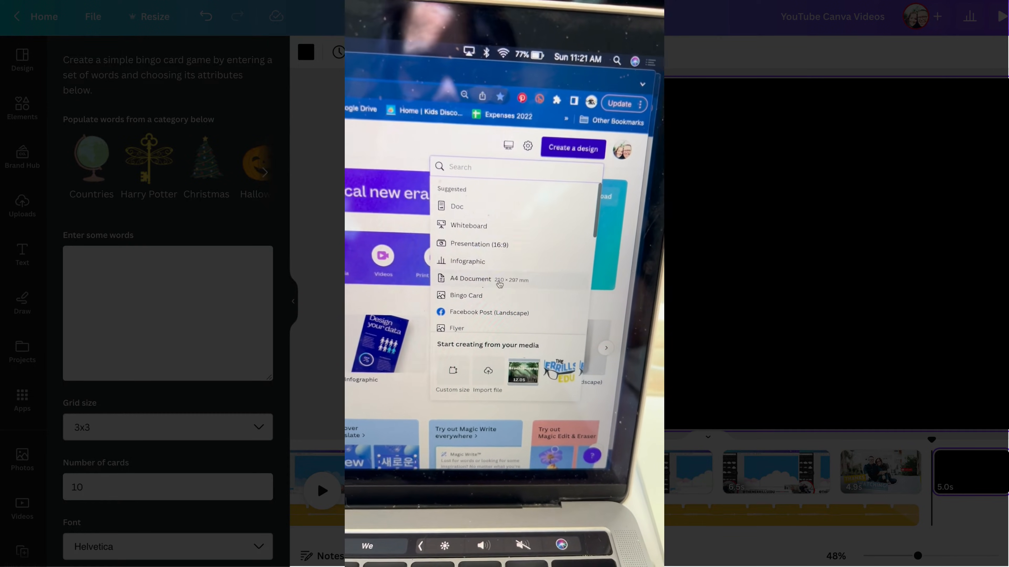
pyautogui.click(465, 296)
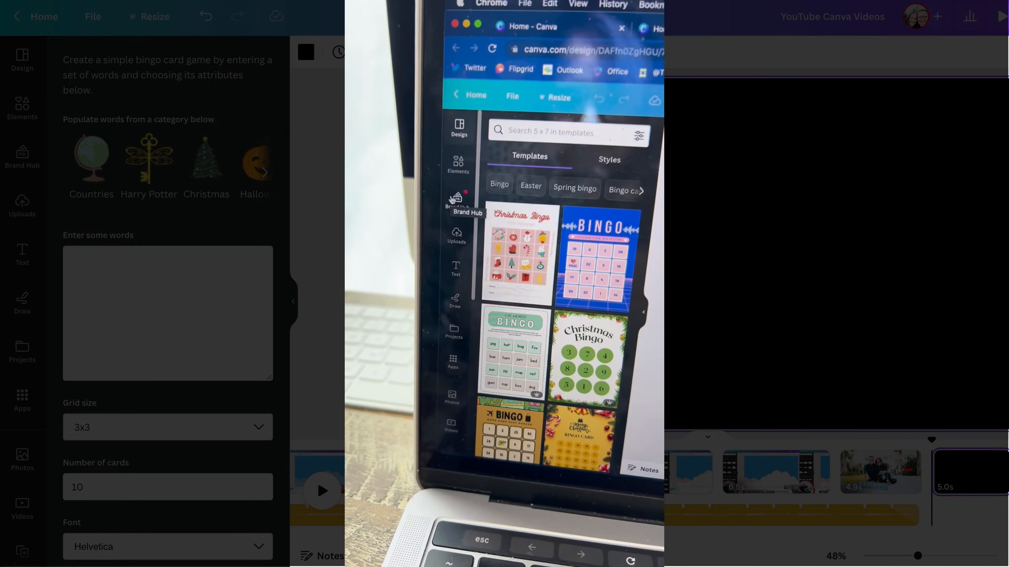